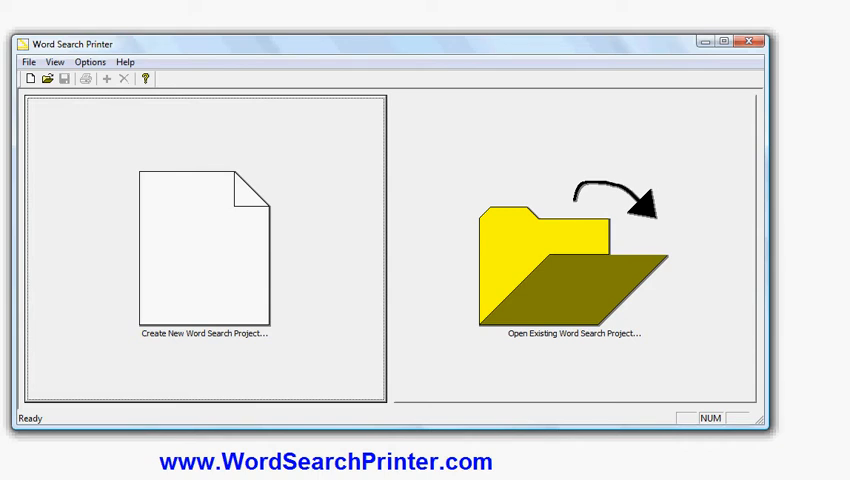
pyautogui.moveTo(380, 228)
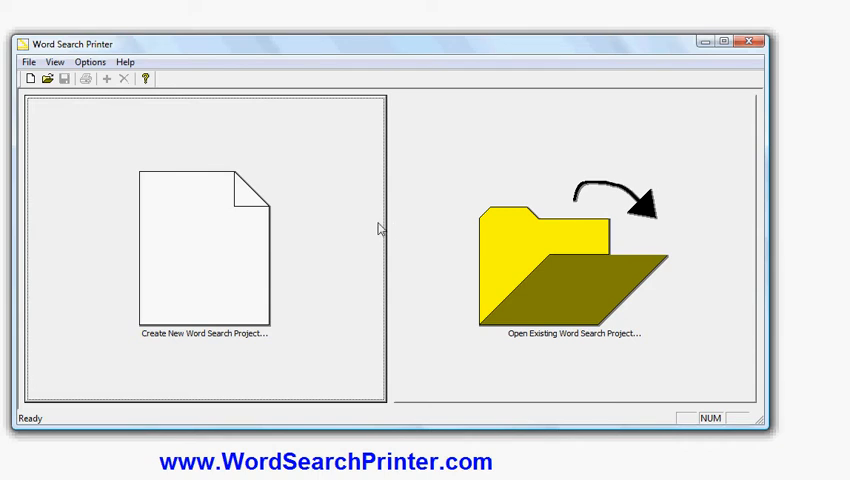
# Begin a new word search project, browse Holidays, then settle on the Simple Blank list.
pyautogui.click(204, 252)
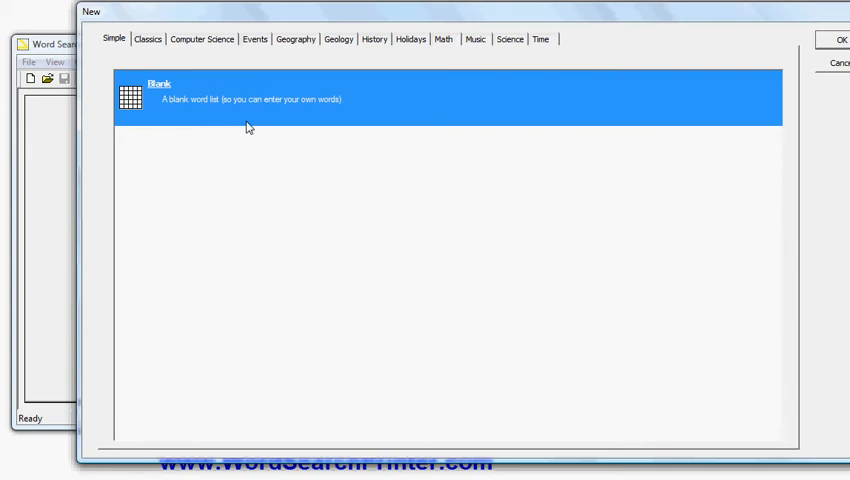
pyautogui.moveTo(280, 62)
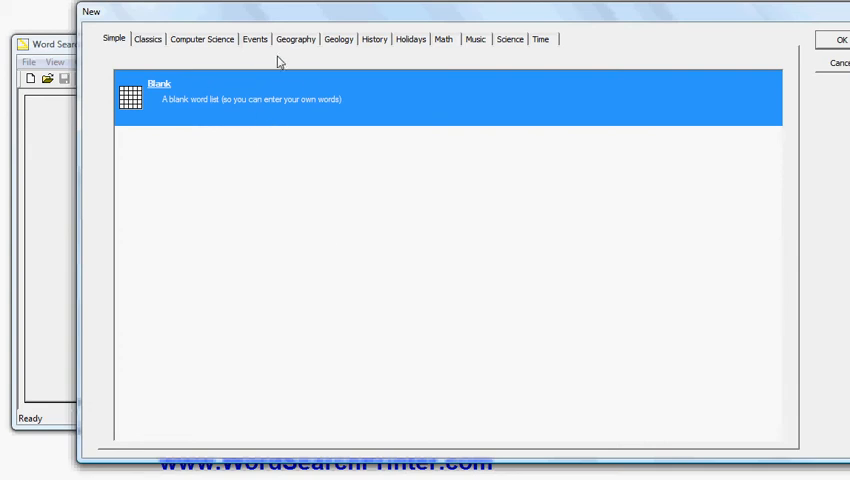
pyautogui.click(408, 40)
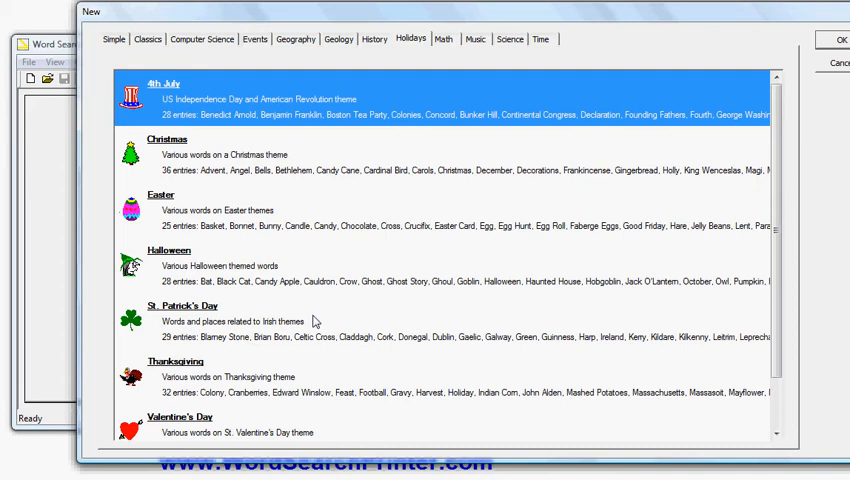
pyautogui.moveTo(324, 348)
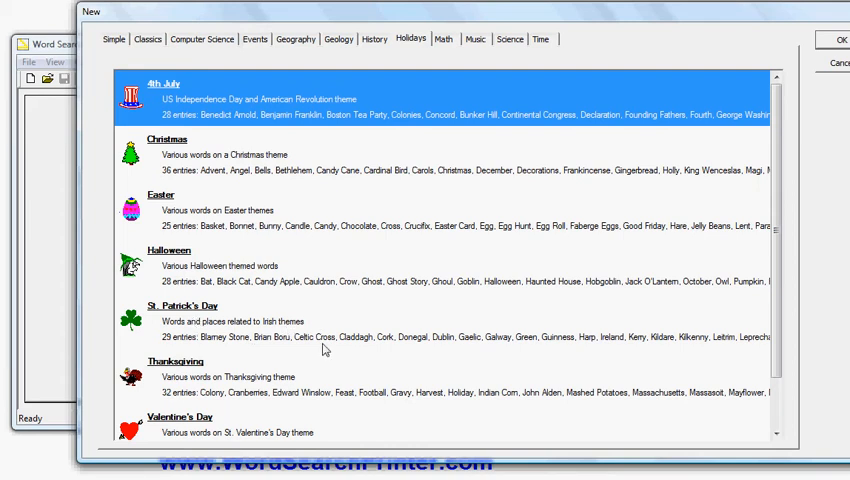
pyautogui.moveTo(110, 62)
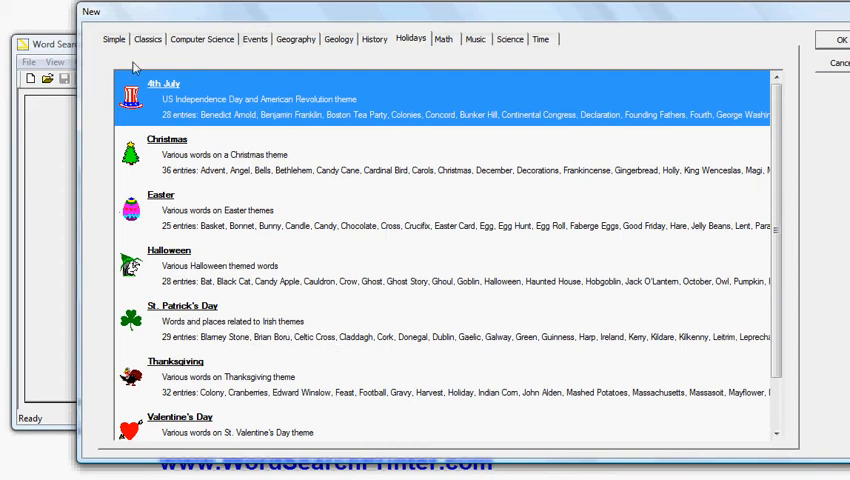
pyautogui.click(112, 40)
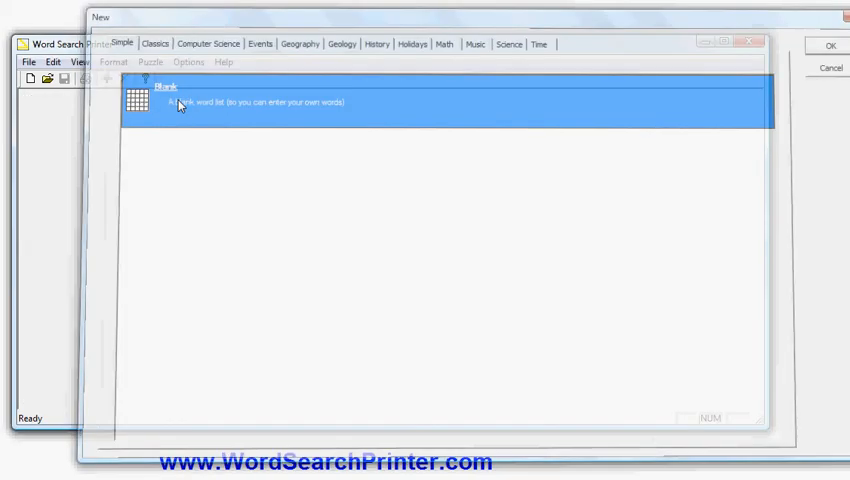
# Create the blank project, add DUBLIN, and regenerate the puzzle at 11 x 11.
pyautogui.click(836, 46)
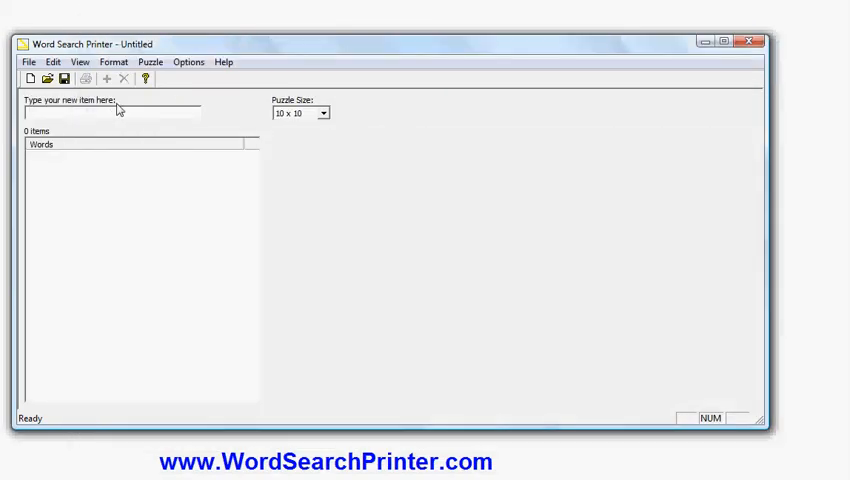
pyautogui.write('DUB')
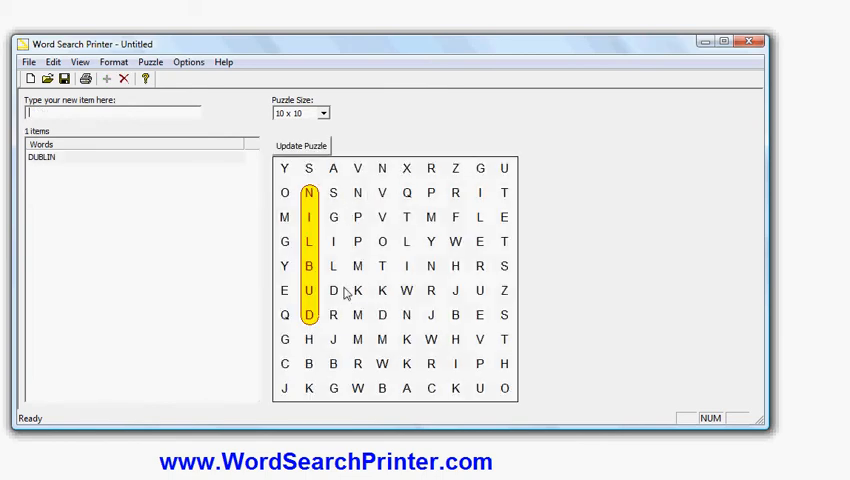
pyautogui.moveTo(306, 228)
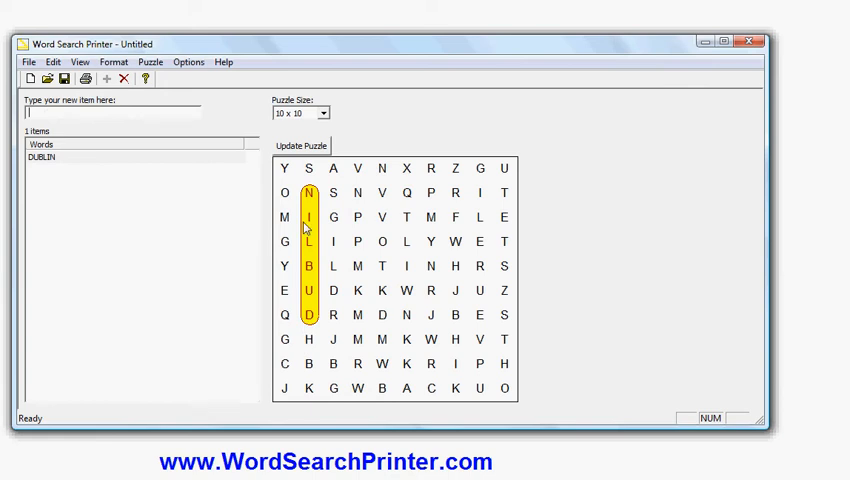
pyautogui.click(322, 112)
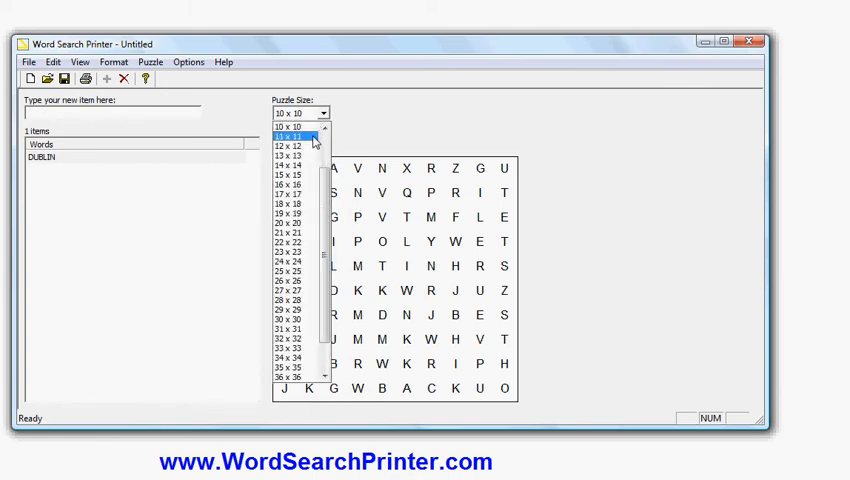
pyautogui.click(298, 136)
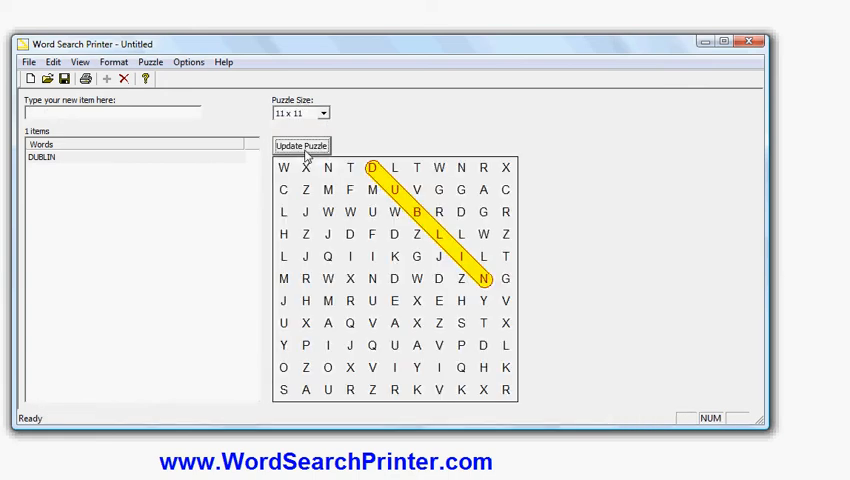
pyautogui.click(300, 146)
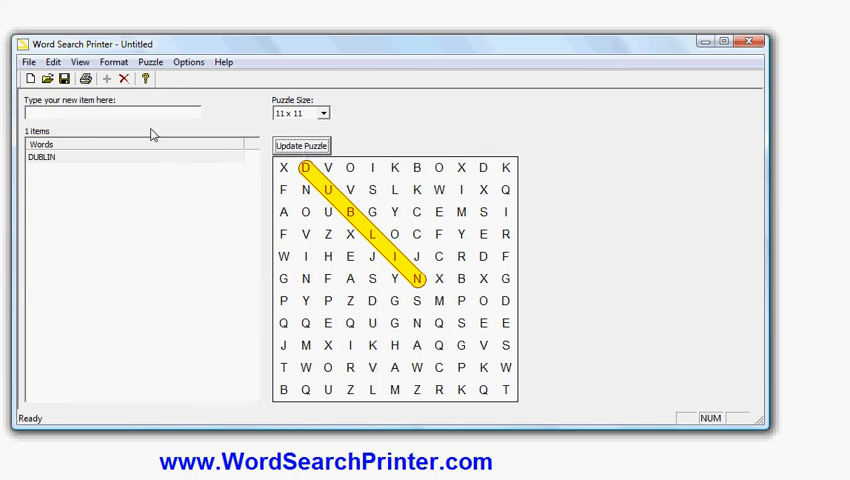
# Add IRELAND, SHAMROCK, GREEN, MARCH and PARADE, then shrink the puzzle to 8 x 8.
pyautogui.write('IRELA')
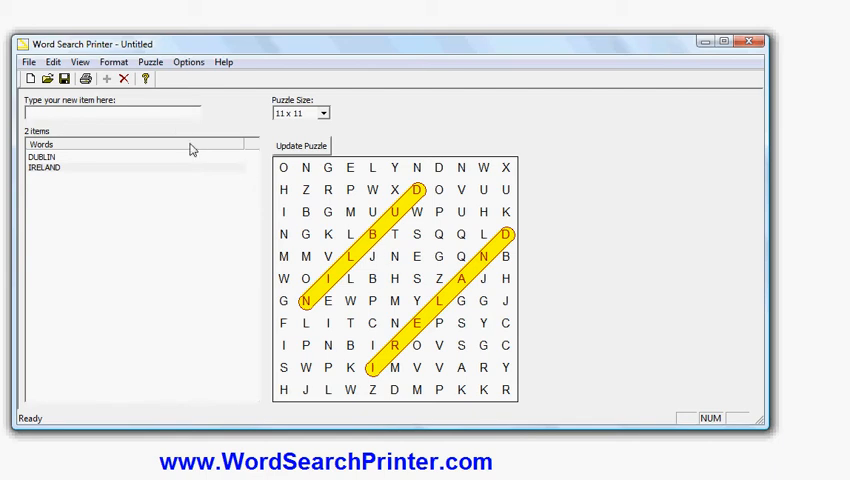
pyautogui.write('SHAMR')
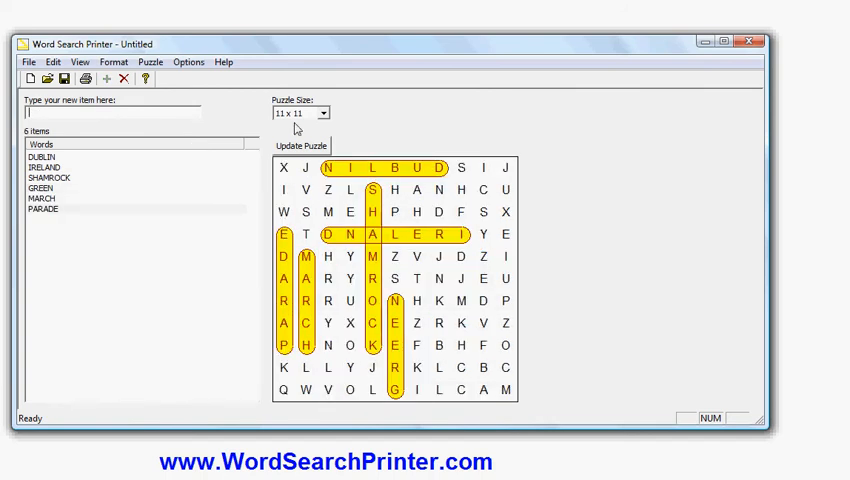
pyautogui.click(324, 112)
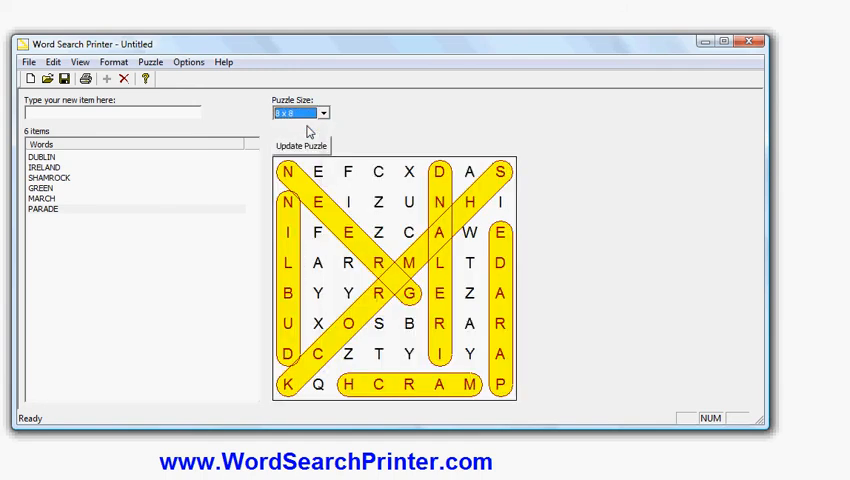
# Regenerate the 8 x 8 puzzle three times for a fresh arrangement of the six words.
pyautogui.click(300, 146)
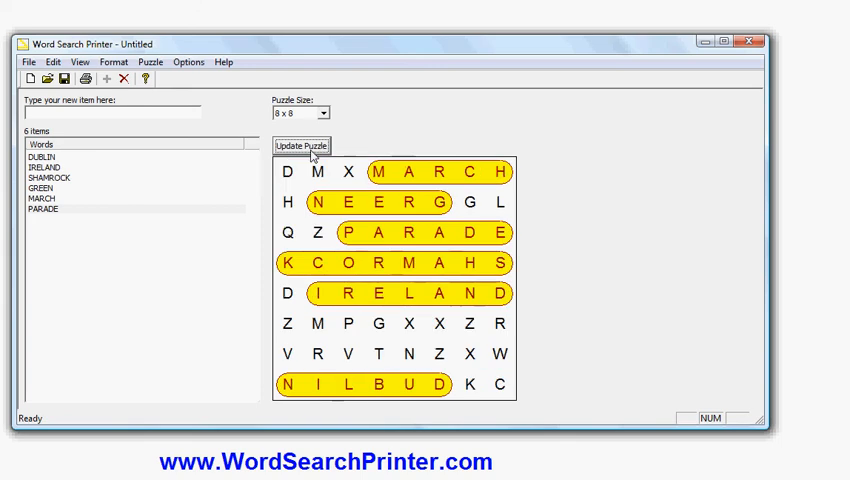
pyautogui.click(300, 146)
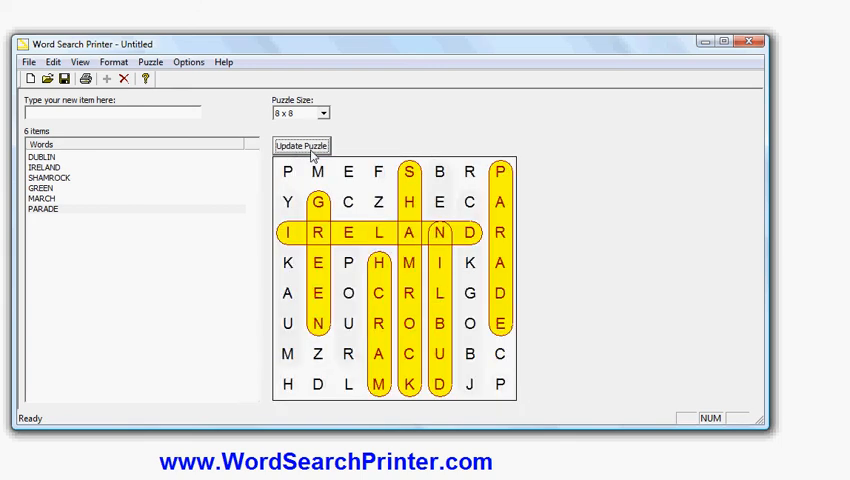
pyautogui.click(300, 146)
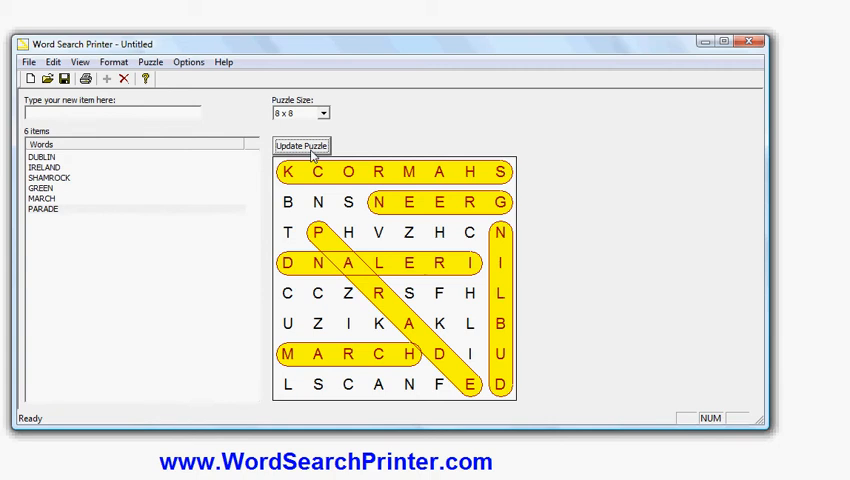
pyautogui.moveTo(224, 188)
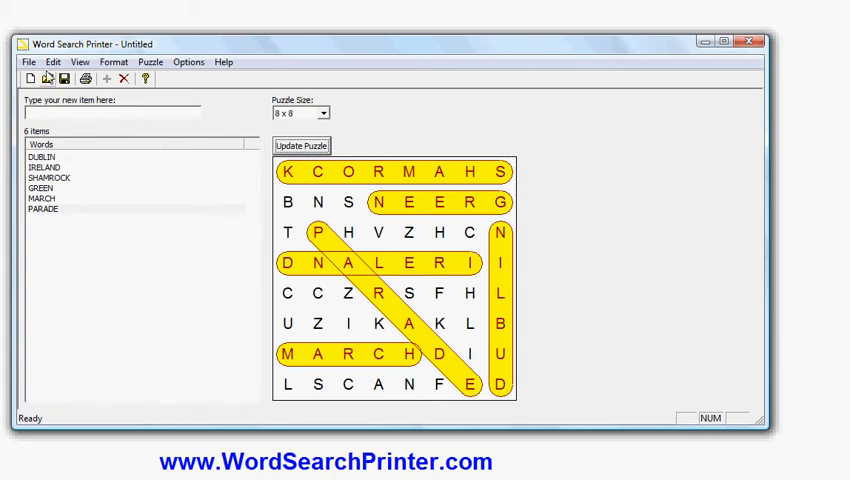
pyautogui.moveTo(280, 190)
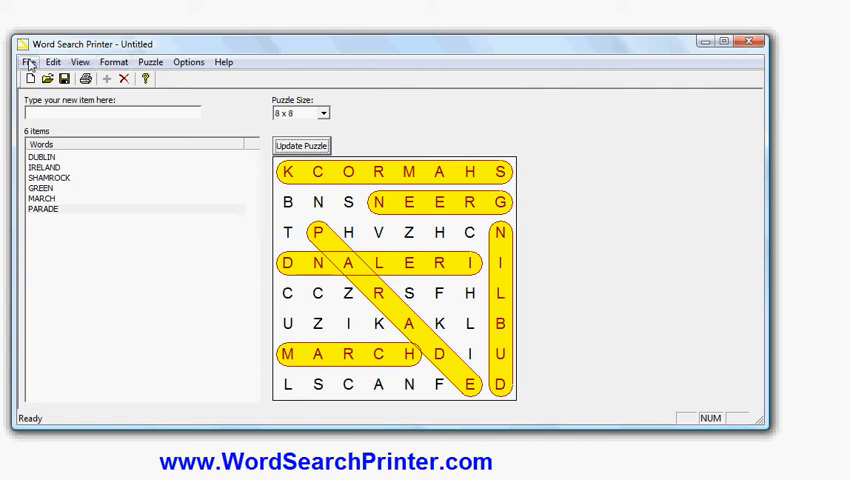
pyautogui.click(26, 64)
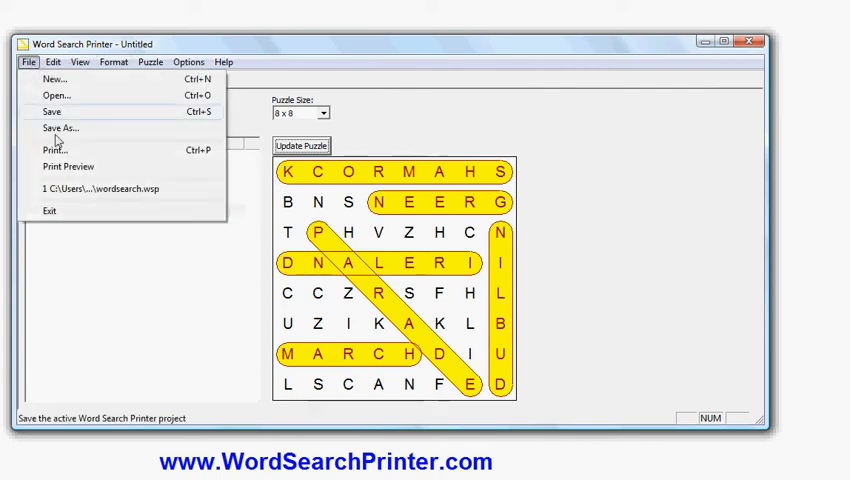
pyautogui.moveTo(68, 166)
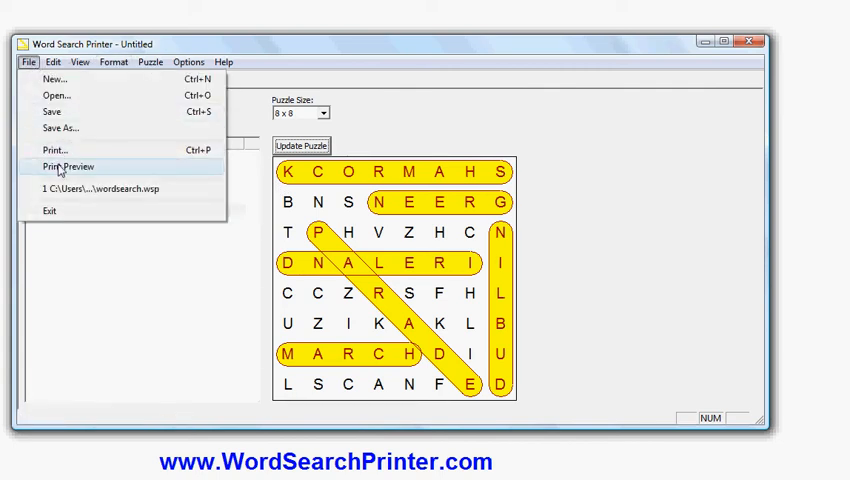
pyautogui.click(68, 166)
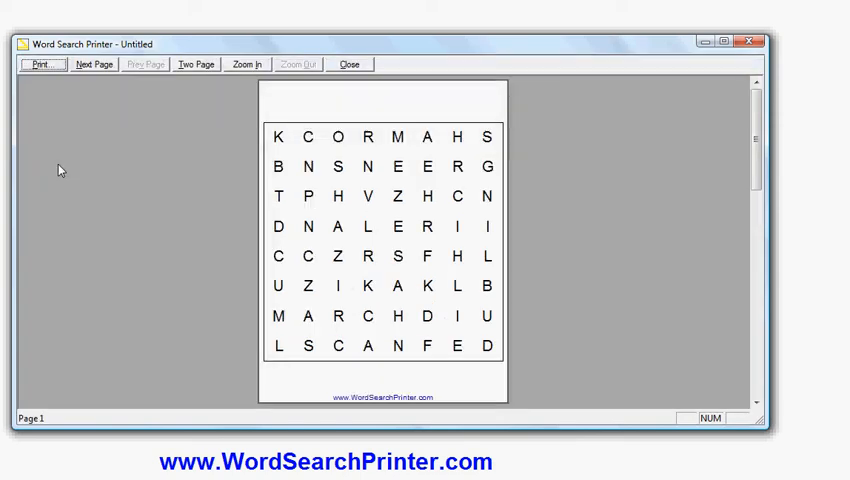
pyautogui.moveTo(396, 202)
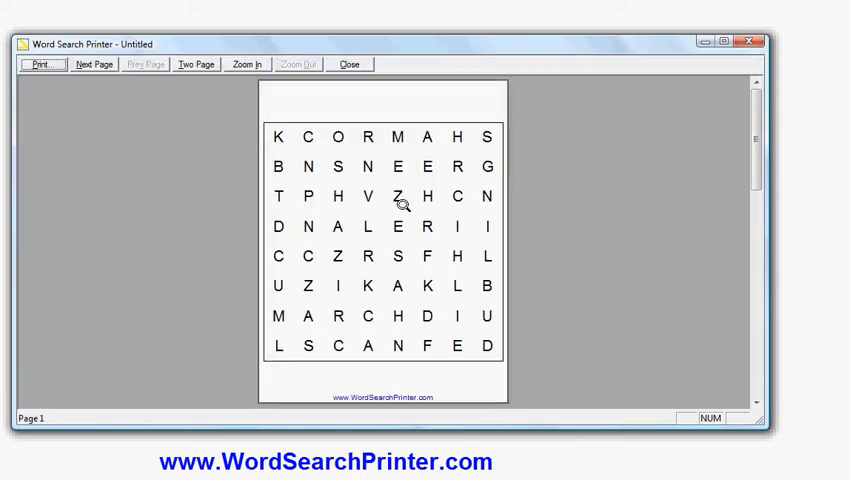
pyautogui.moveTo(370, 196)
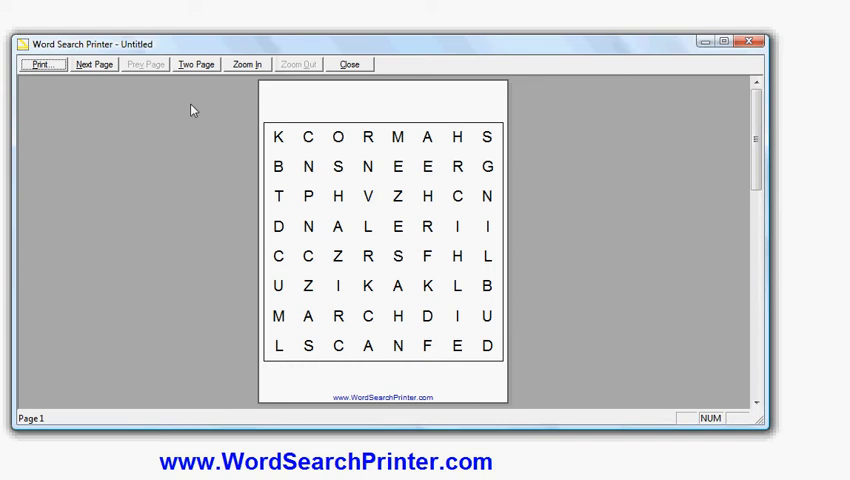
pyautogui.click(94, 64)
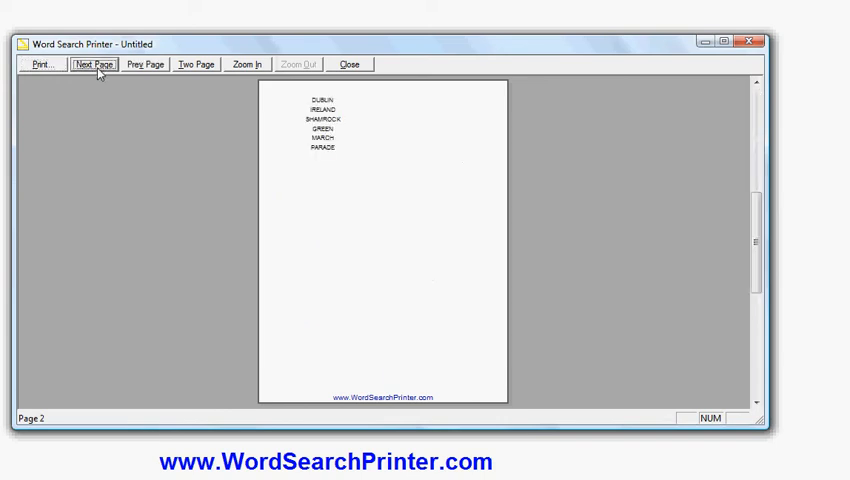
pyautogui.moveTo(340, 136)
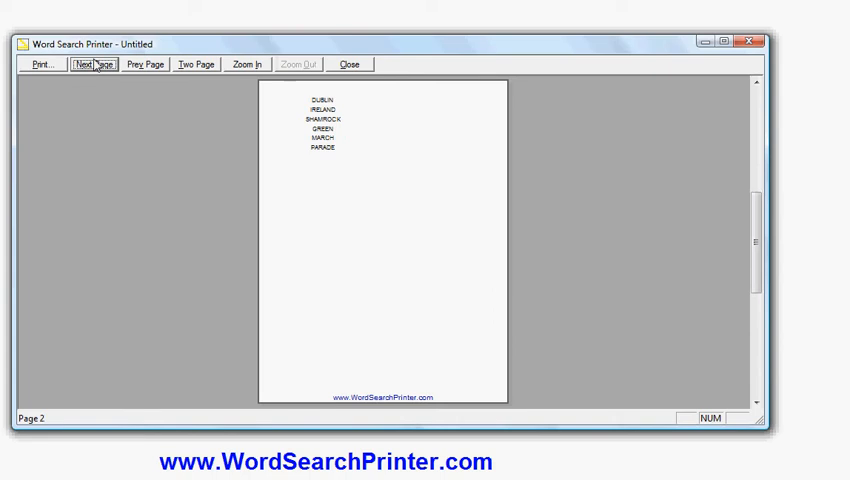
pyautogui.click(92, 66)
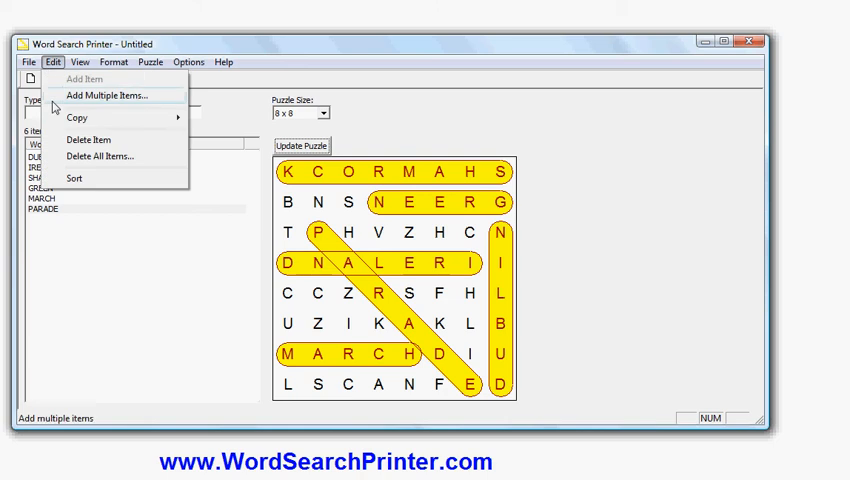
pyautogui.moveTo(76, 178)
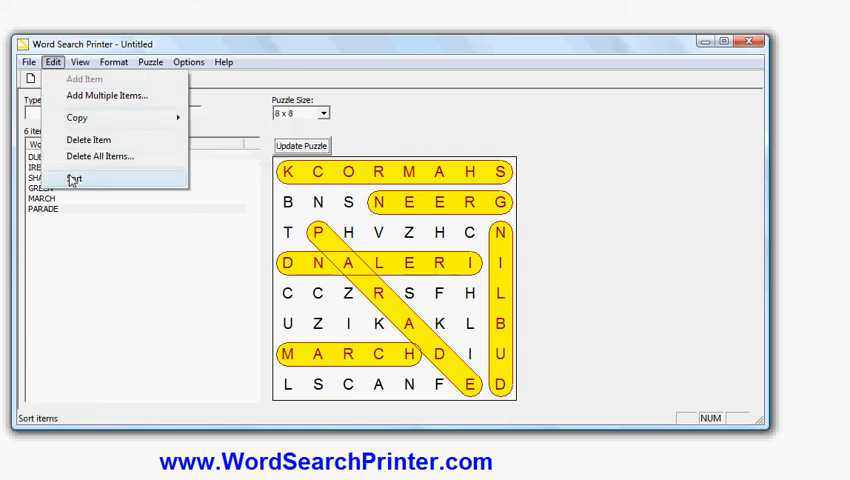
# Sort the word list alphabetically via Edit > Sort, DUBLIN through SHAMROCK.
pyautogui.click(72, 178)
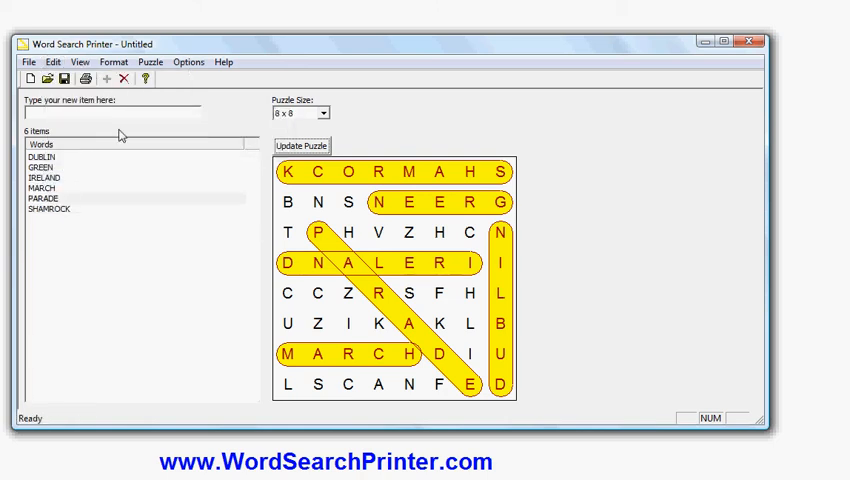
pyautogui.moveTo(152, 64)
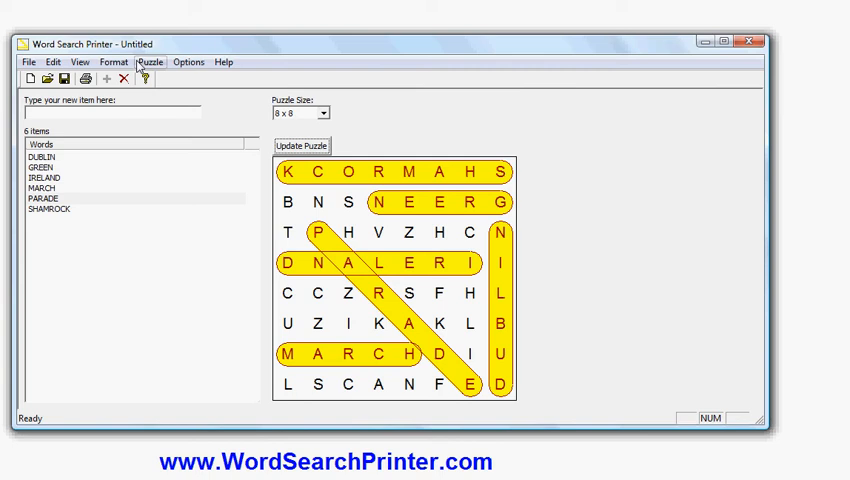
pyautogui.click(52, 64)
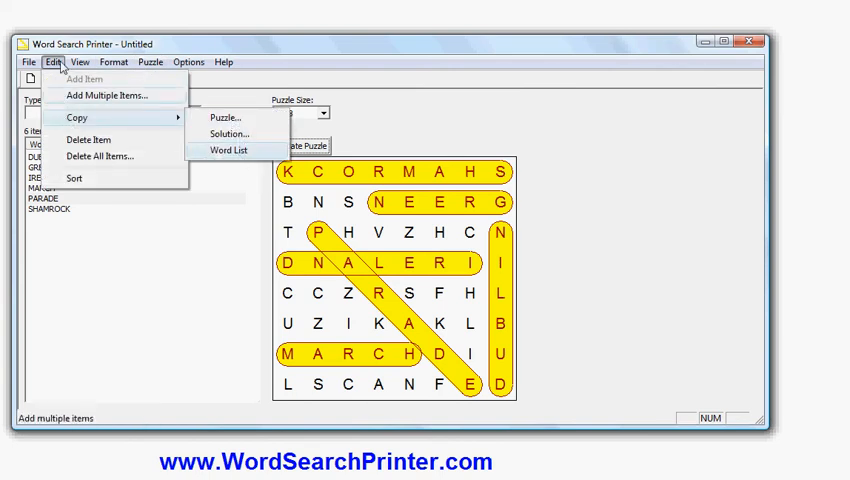
pyautogui.click(114, 62)
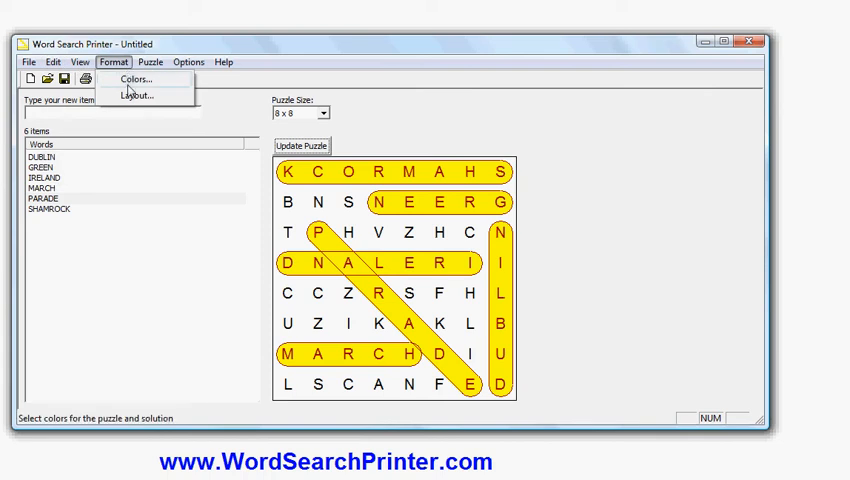
pyautogui.moveTo(142, 96)
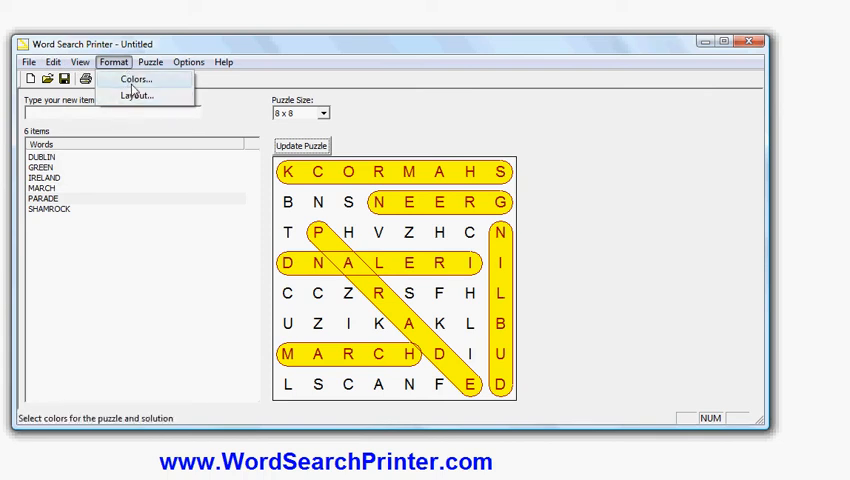
# Set the Answer Highlight colour to light blue in the Colors settings.
pyautogui.click(136, 80)
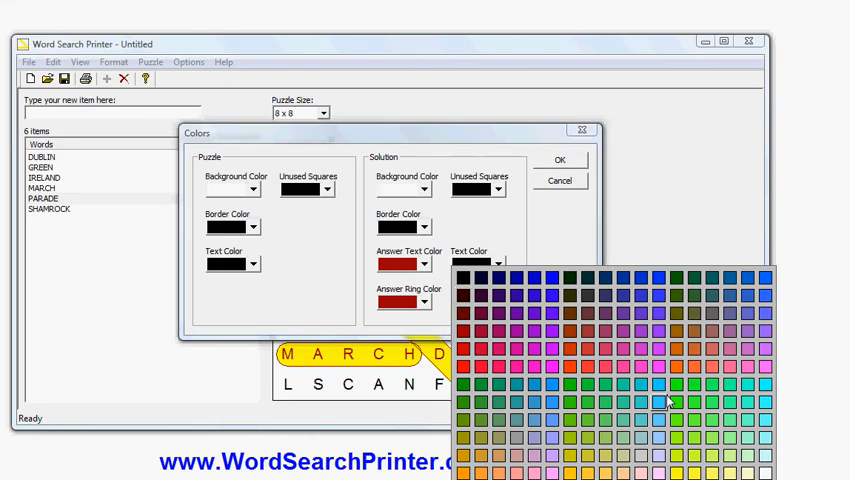
pyautogui.moveTo(766, 456)
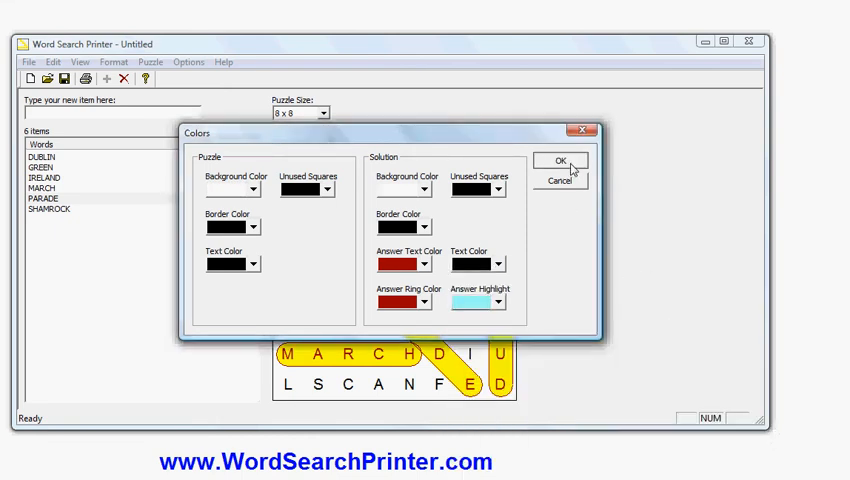
pyautogui.click(560, 160)
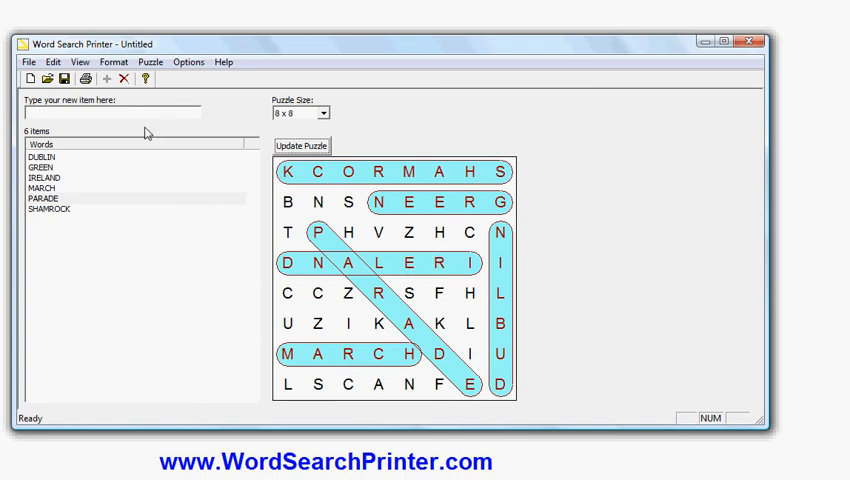
pyautogui.moveTo(136, 132)
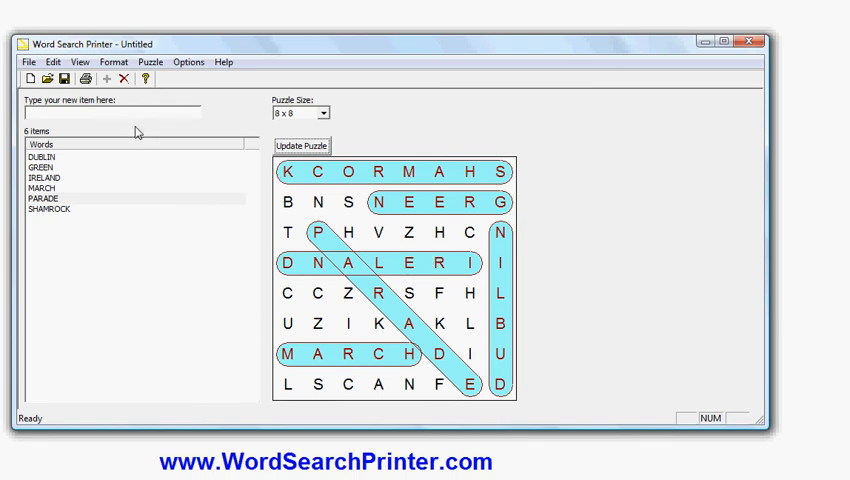
pyautogui.moveTo(512, 176)
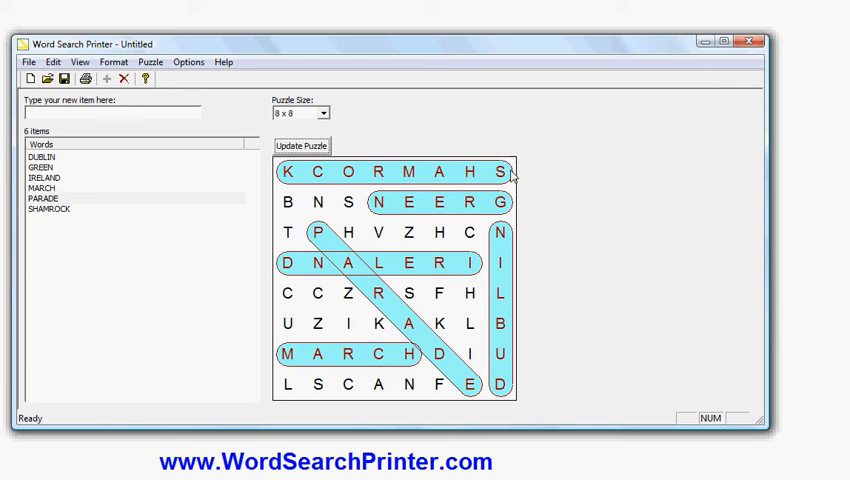
pyautogui.moveTo(306, 246)
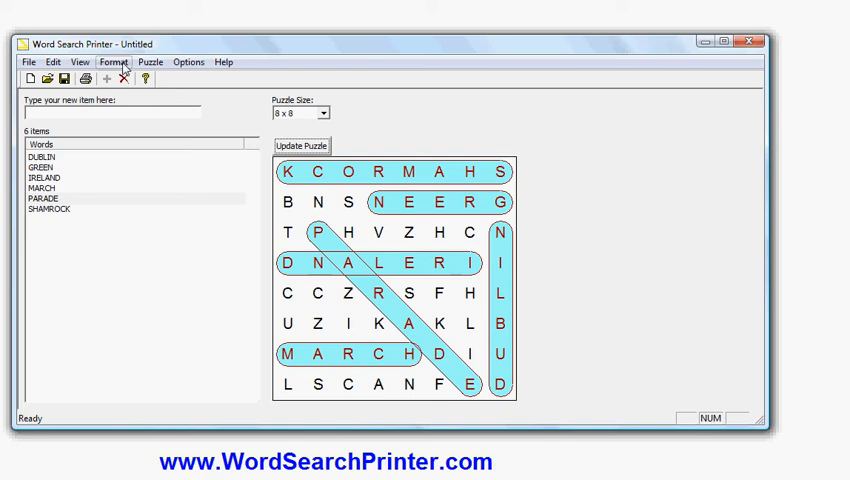
# Restrict Word Directions so all six words run left to right across rows.
pyautogui.click(160, 64)
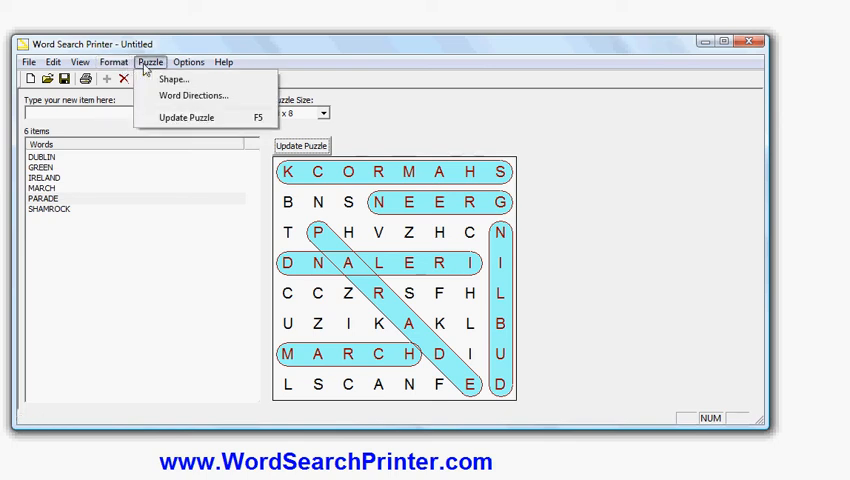
pyautogui.click(204, 96)
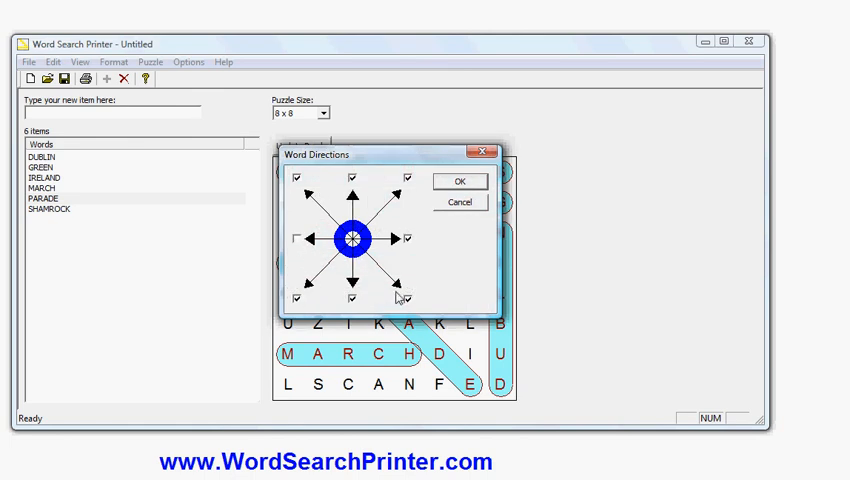
pyautogui.click(296, 300)
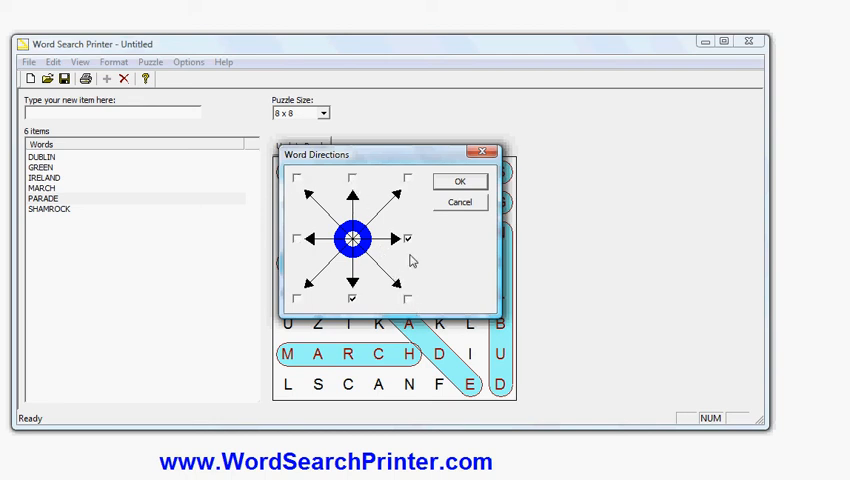
pyautogui.click(408, 240)
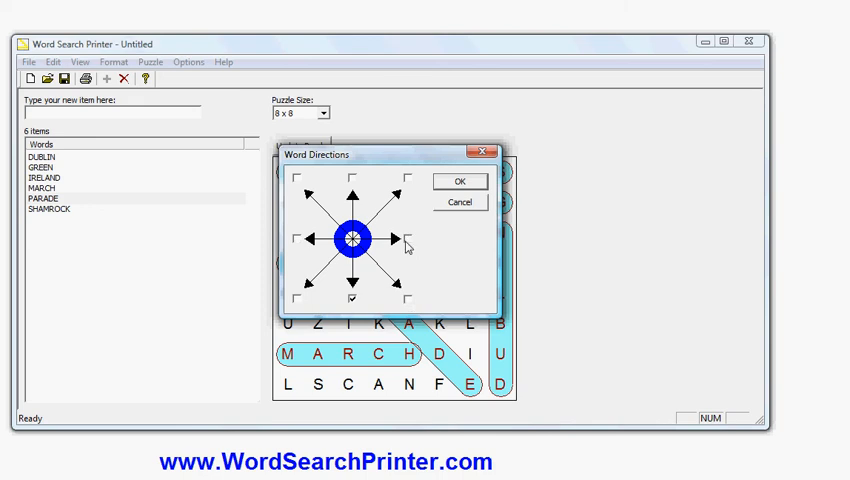
pyautogui.click(408, 240)
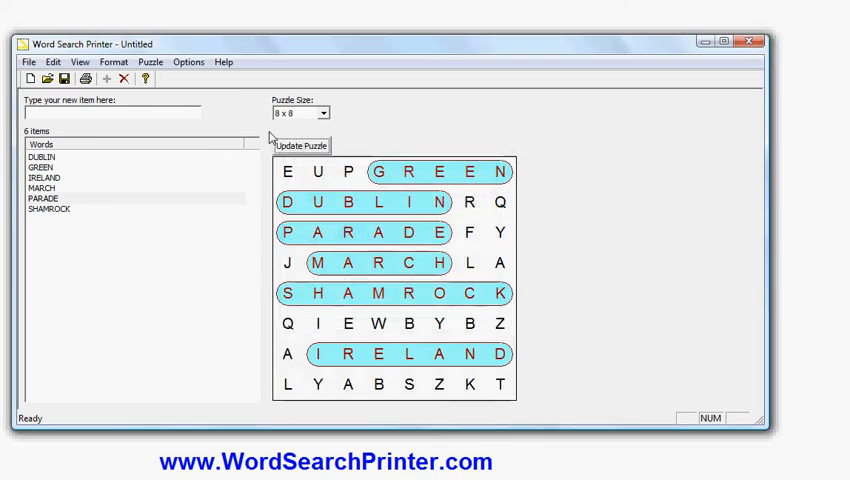
# Regenerate the 8 x 8 puzzle twice so words run both across and down.
pyautogui.click(300, 146)
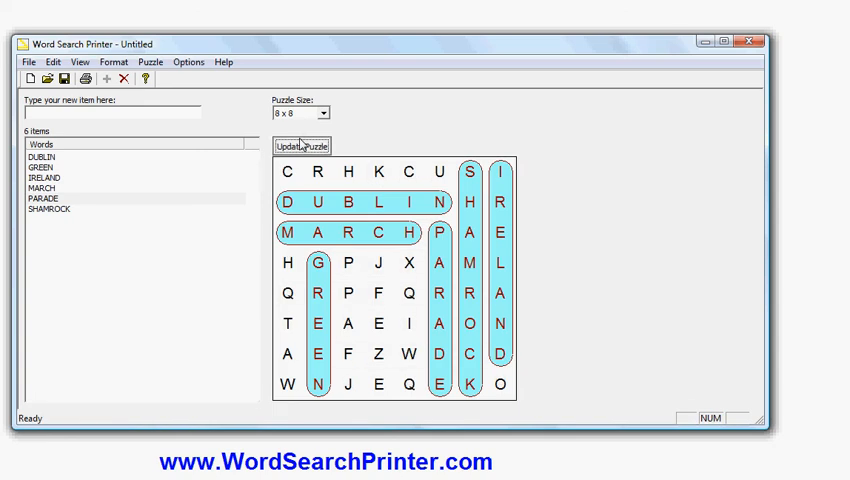
pyautogui.click(300, 146)
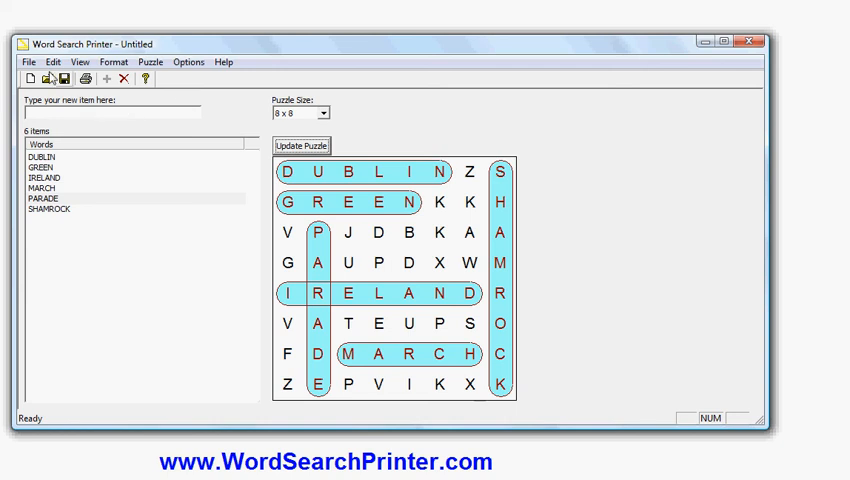
pyautogui.click(28, 64)
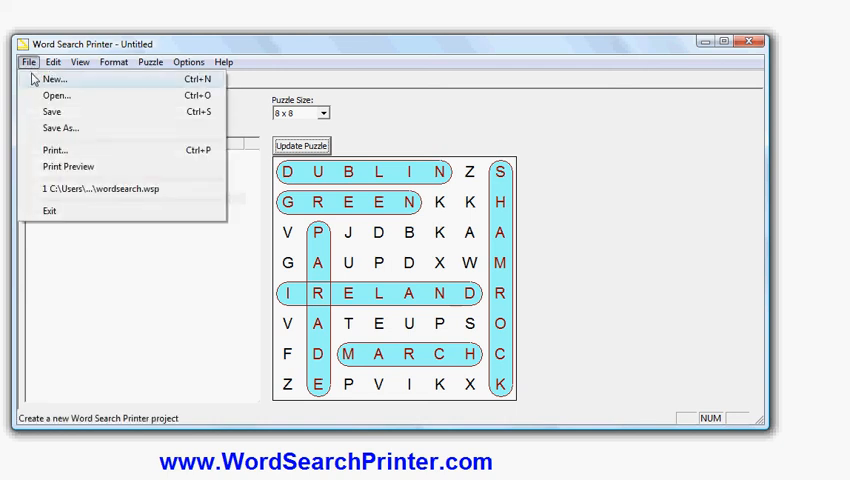
# Start a new project without saving and pick the St. Patrick's Day holiday template.
pyautogui.click(54, 78)
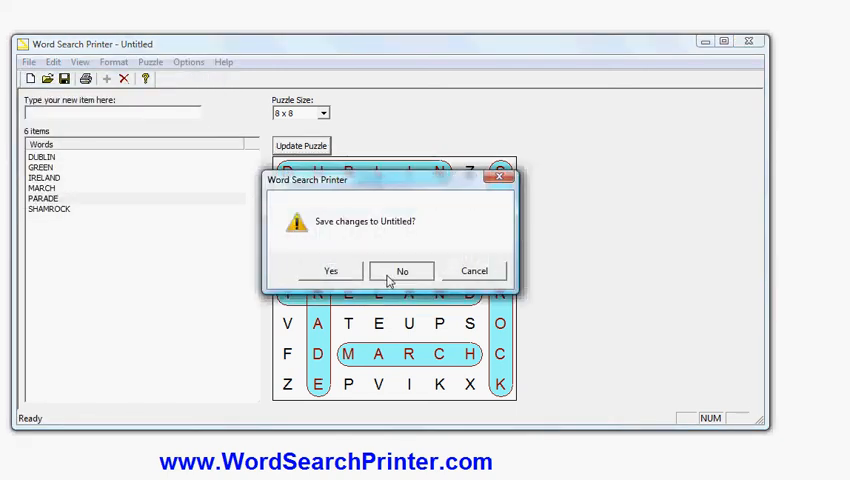
pyautogui.click(400, 270)
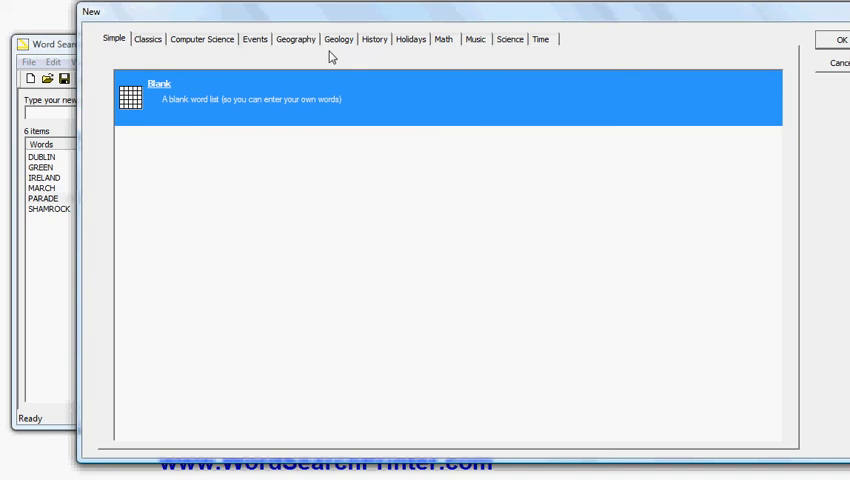
pyautogui.click(412, 40)
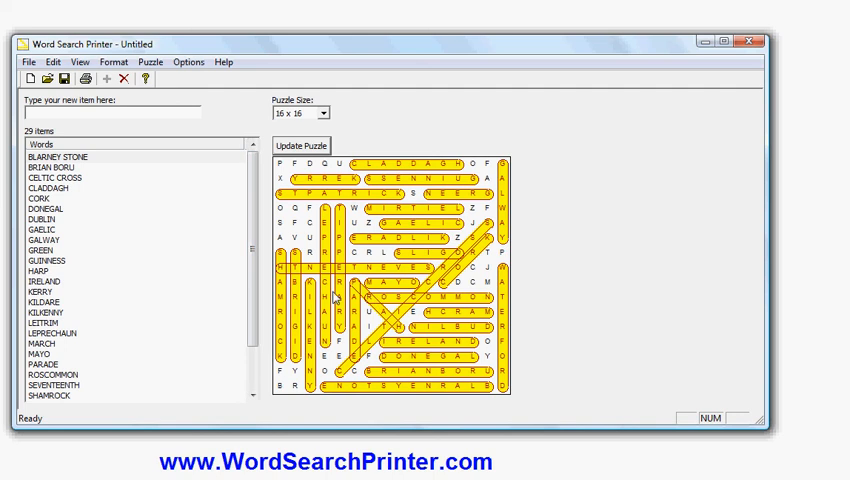
pyautogui.moveTo(84, 264)
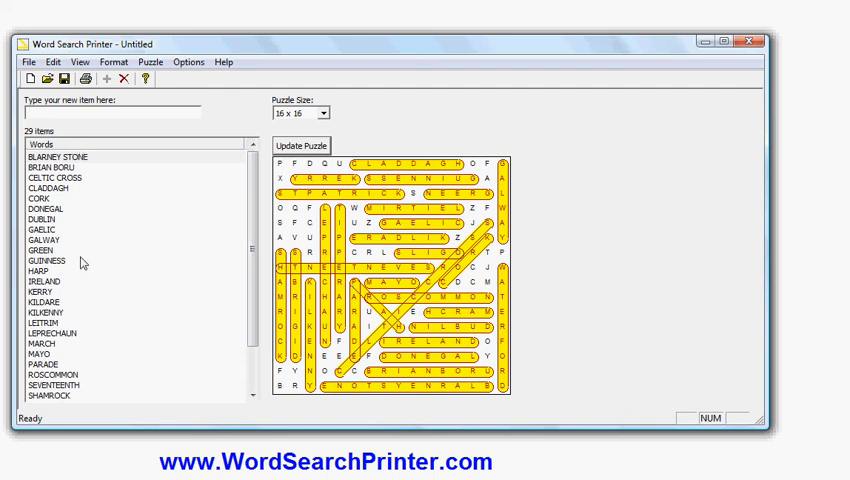
# Regenerate the 29-word 16 x 16 puzzle four times for a new layout.
pyautogui.click(300, 146)
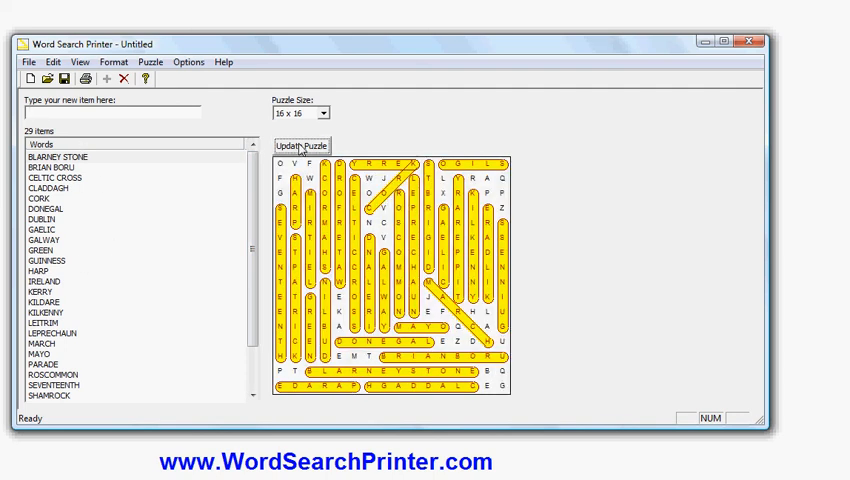
pyautogui.click(300, 146)
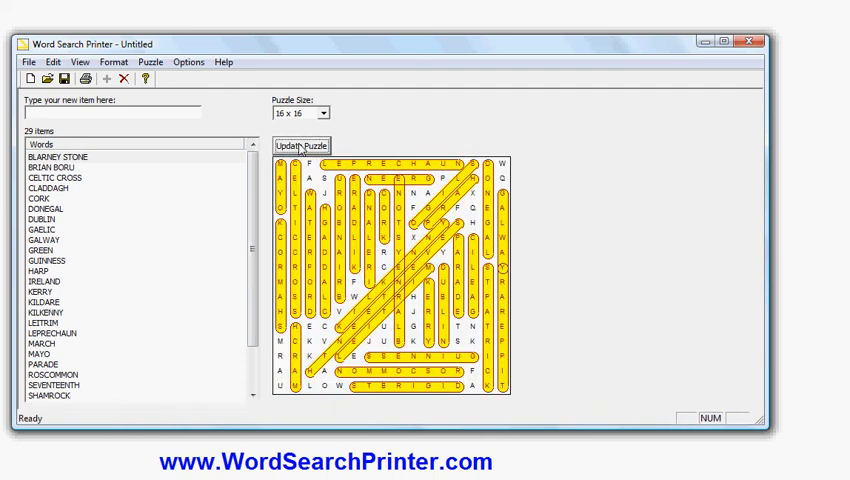
pyautogui.click(300, 146)
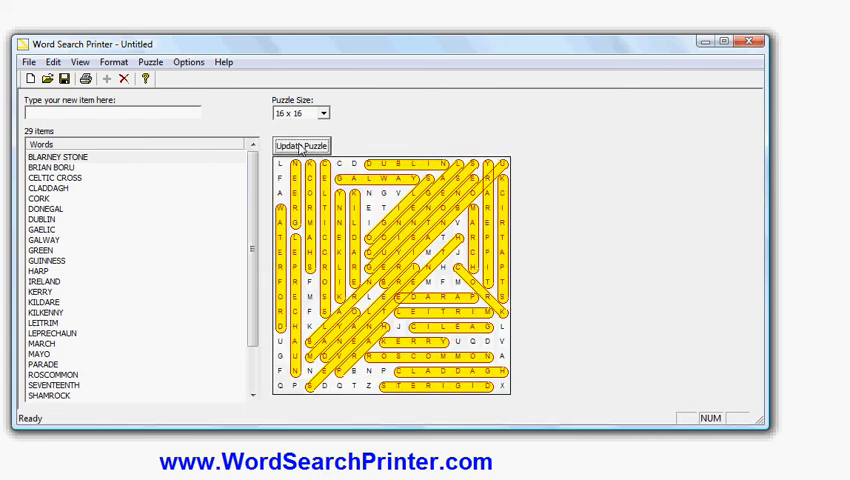
pyautogui.click(300, 146)
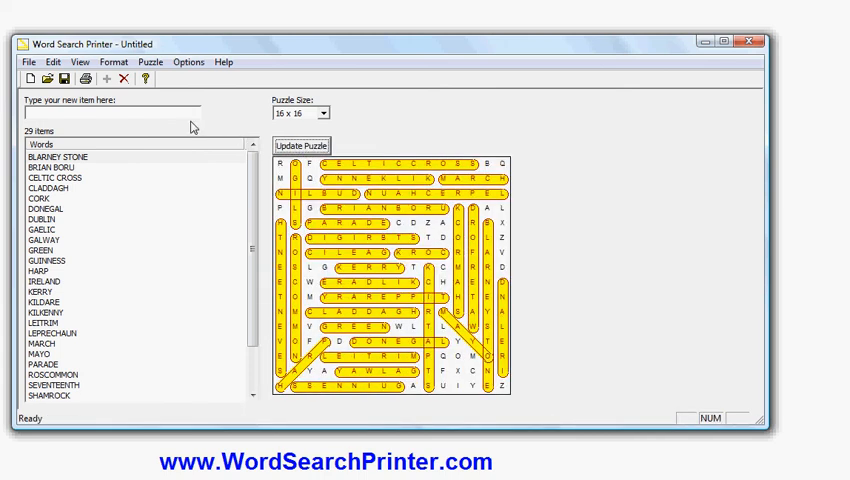
pyautogui.moveTo(232, 280)
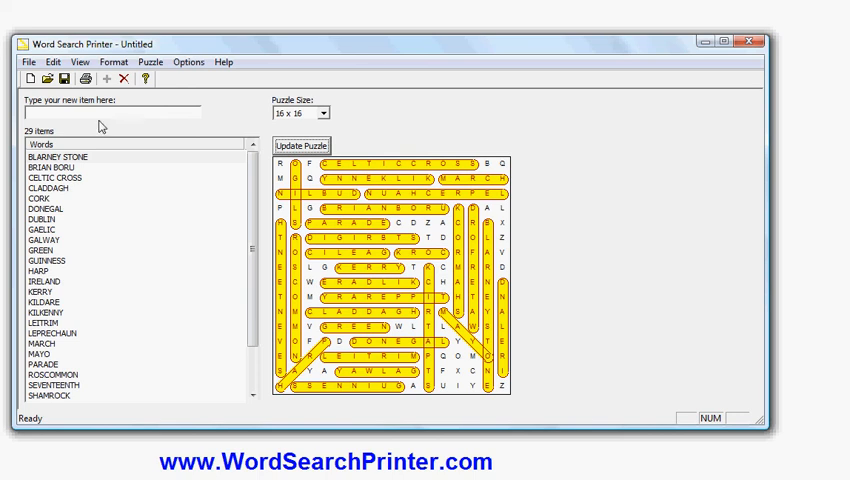
# Add CELEBRATION to the word list, bringing it to 30 words, and sort alphabetically.
pyautogui.write('CELEBRA')
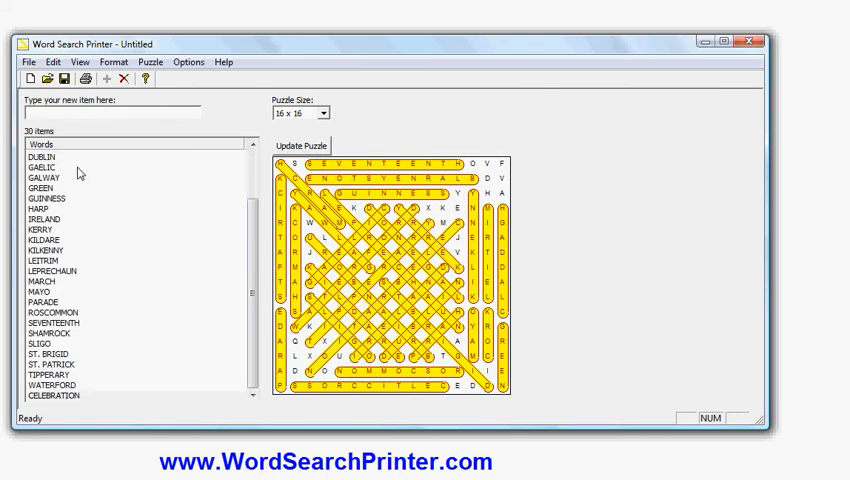
pyautogui.moveTo(84, 356)
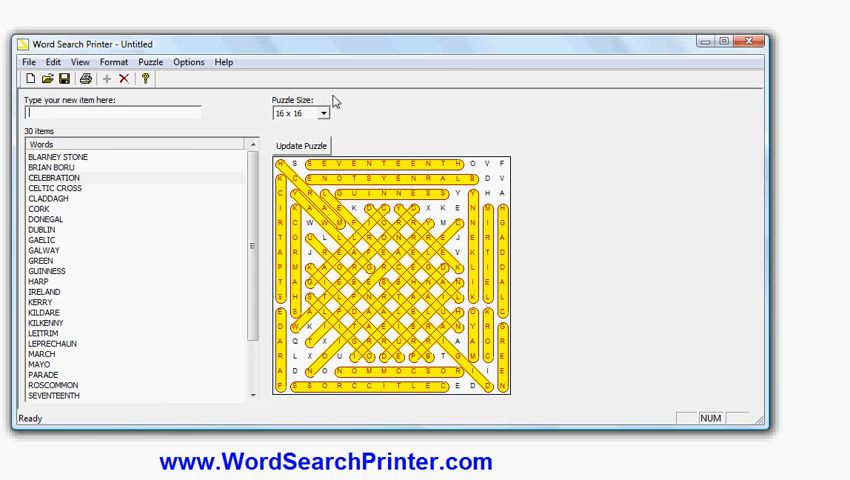
pyautogui.moveTo(378, 92)
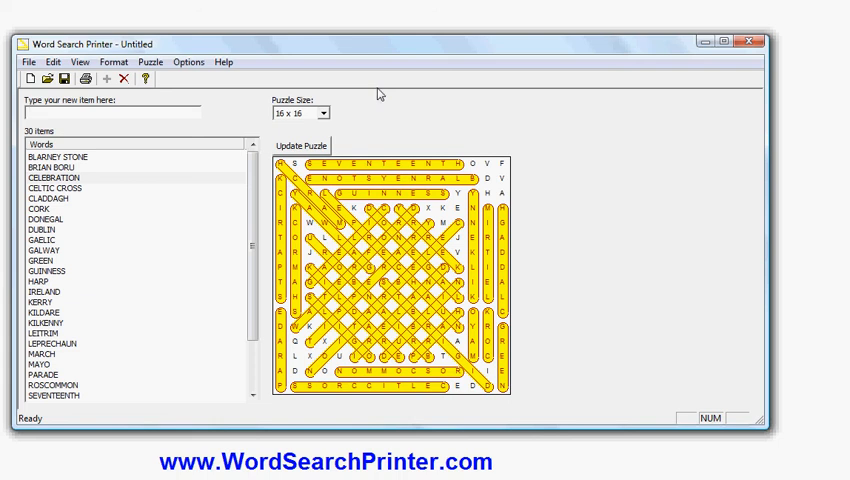
pyautogui.moveTo(420, 208)
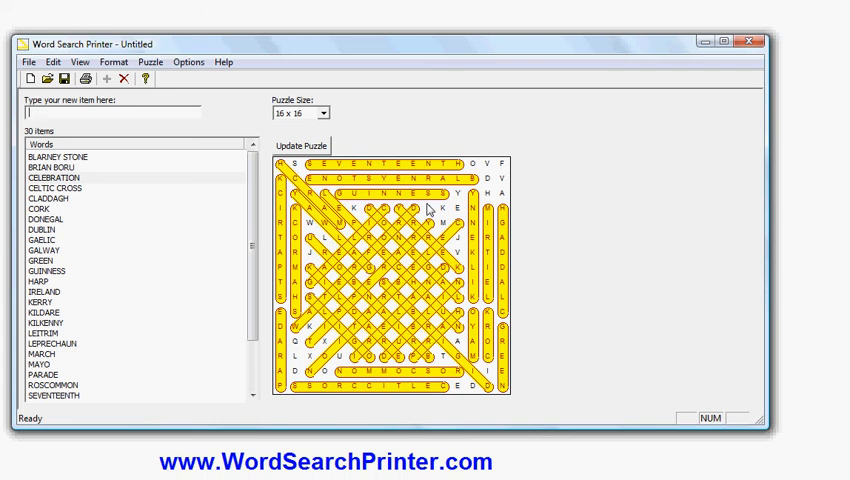
pyautogui.moveTo(592, 76)
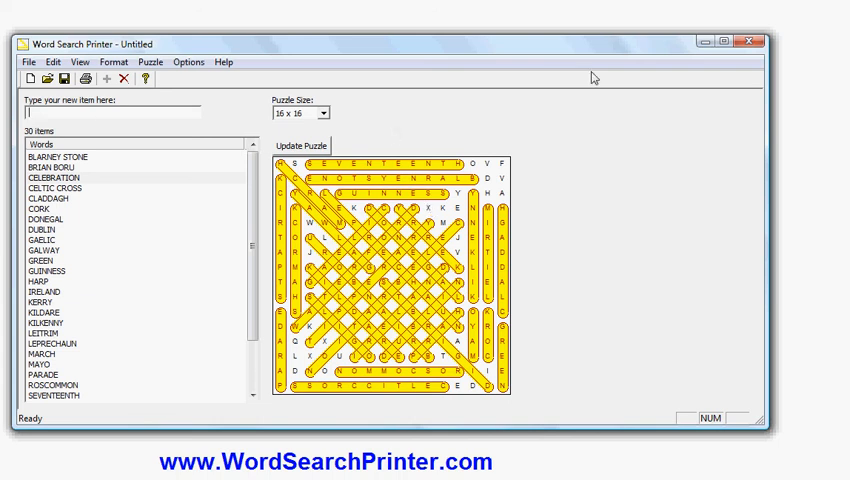
pyautogui.moveTo(708, 196)
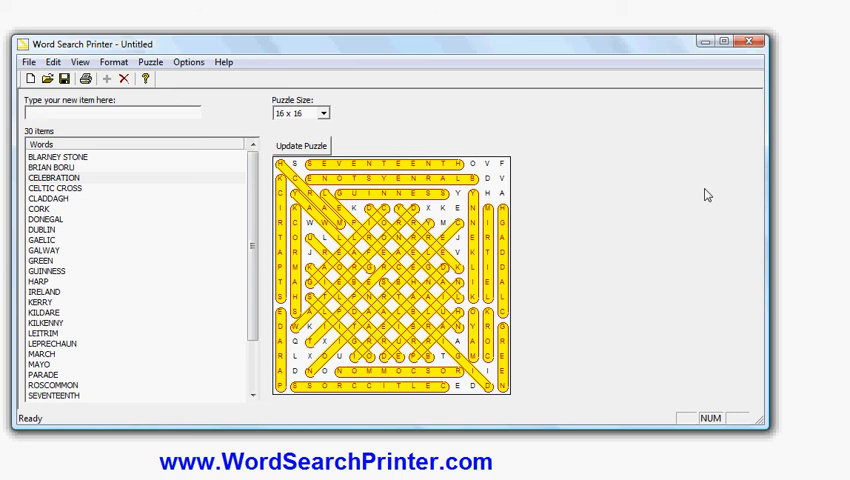